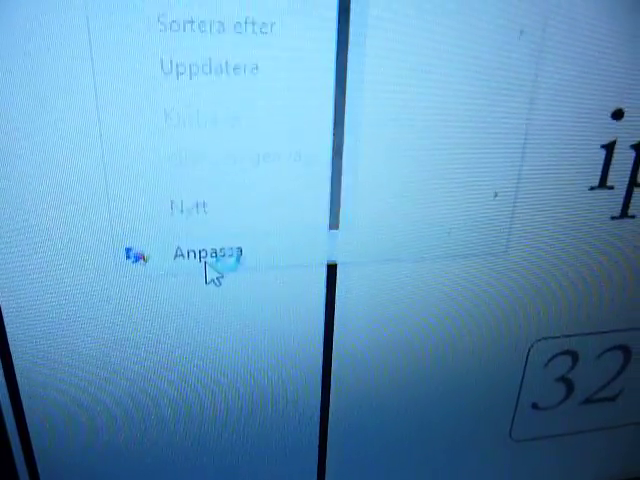
# - Open the desktop's Anpassa (Personalize) settings from the desktop context menu
pyautogui.click(205, 250)
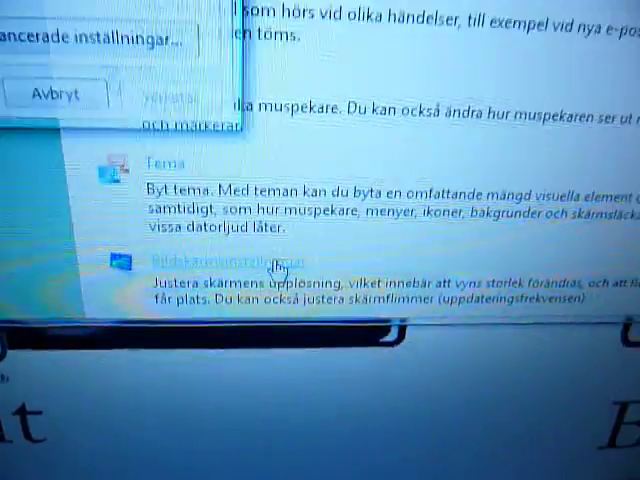
pyautogui.click(210, 262)
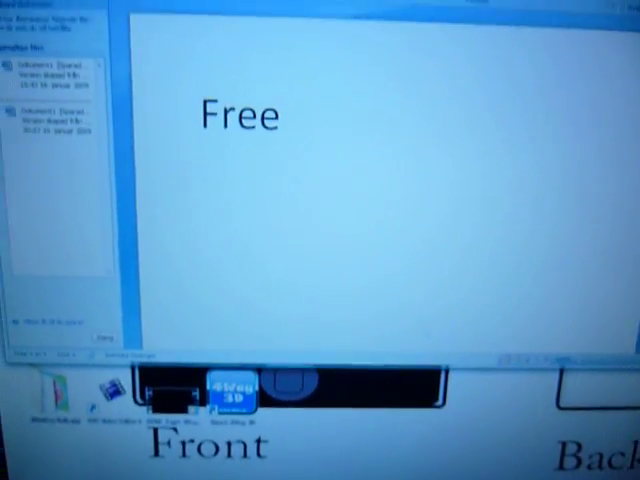
pyautogui.write('w')
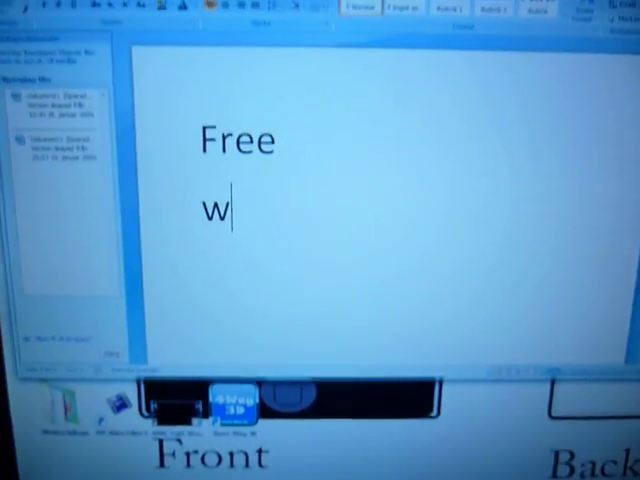
pyautogui.write('ww.av')
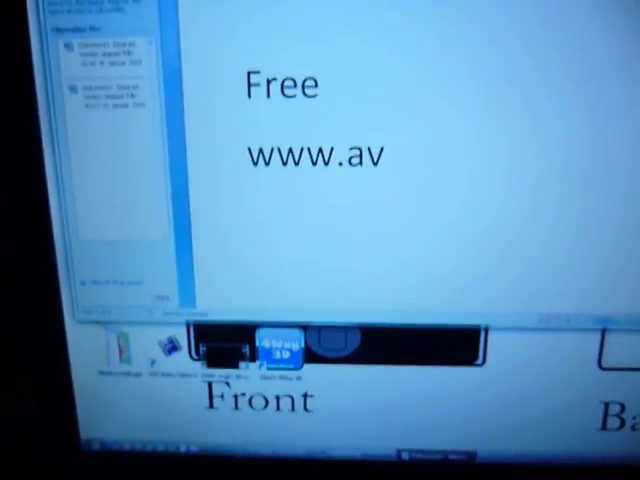
pyautogui.write('s')
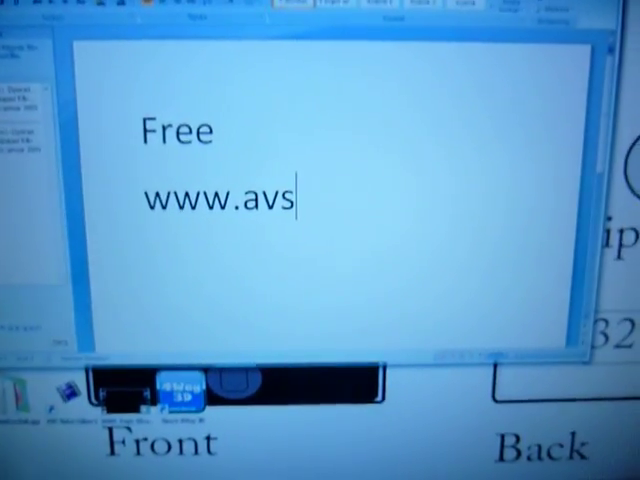
pyautogui.write('4y')
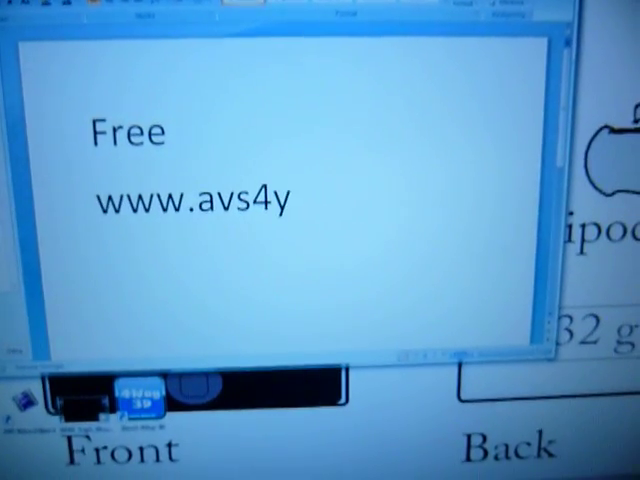
pyautogui.write('ou')
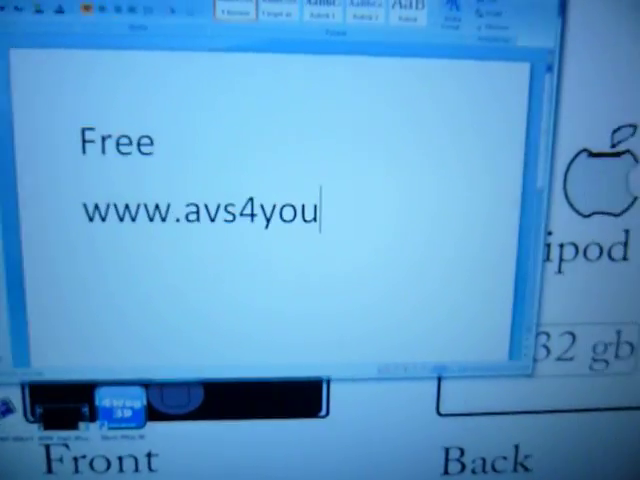
pyautogui.write('.com')
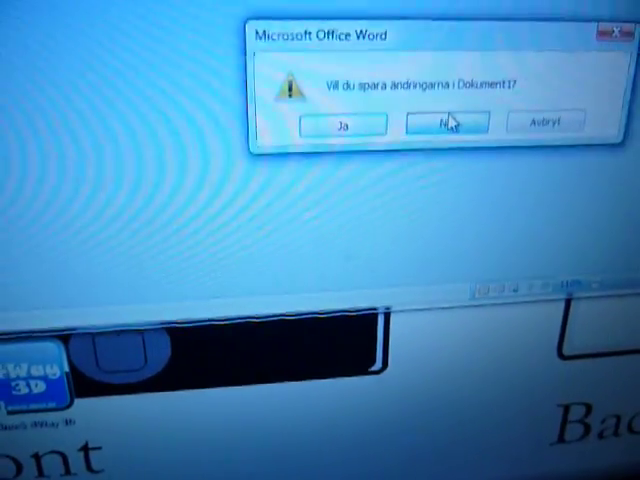
pyautogui.click(450, 122)
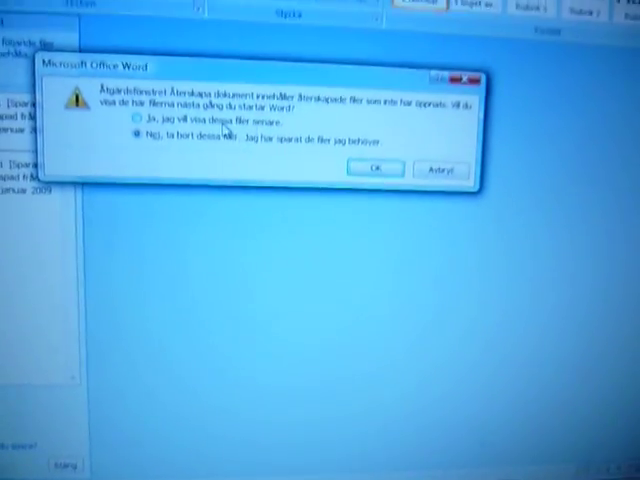